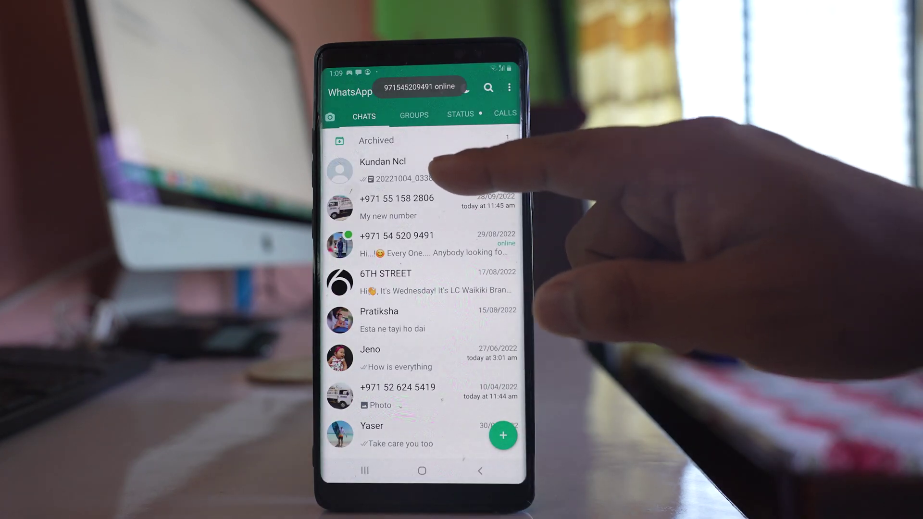
pyautogui.click(392, 168)
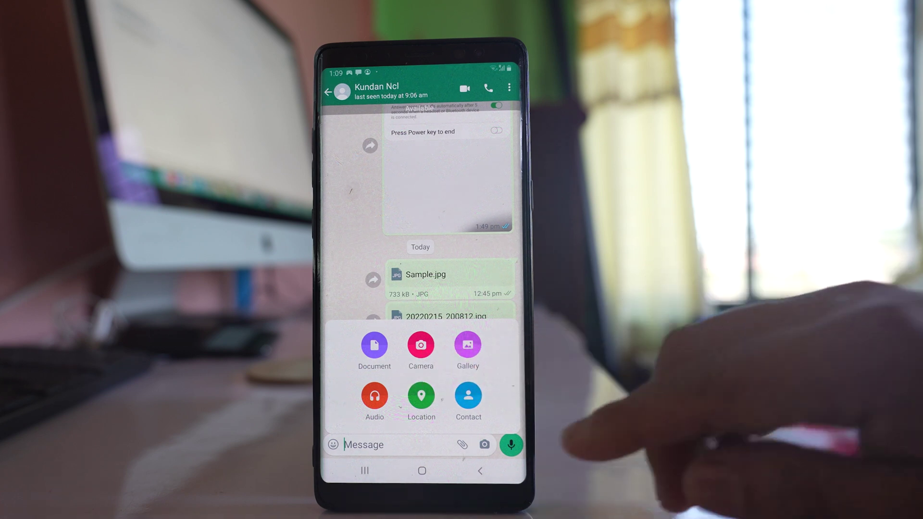
# - Choose Document as the attachment type to reach the phone's file picker
pyautogui.click(374, 346)
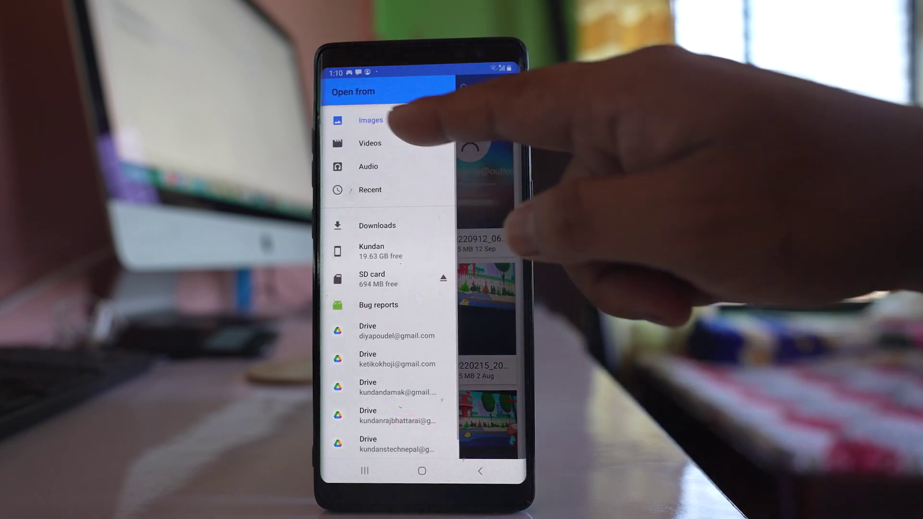
# - Open Images in the file picker and select four photos
pyautogui.click(371, 120)
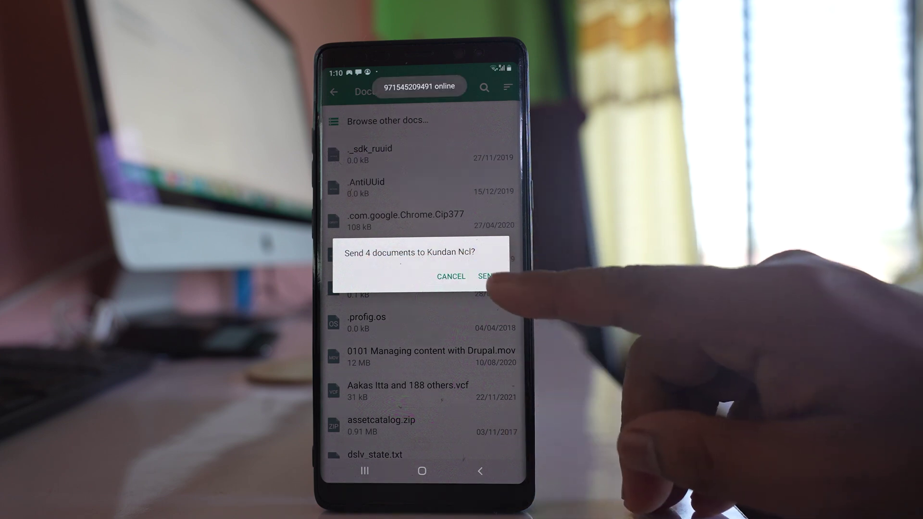
pyautogui.click(486, 277)
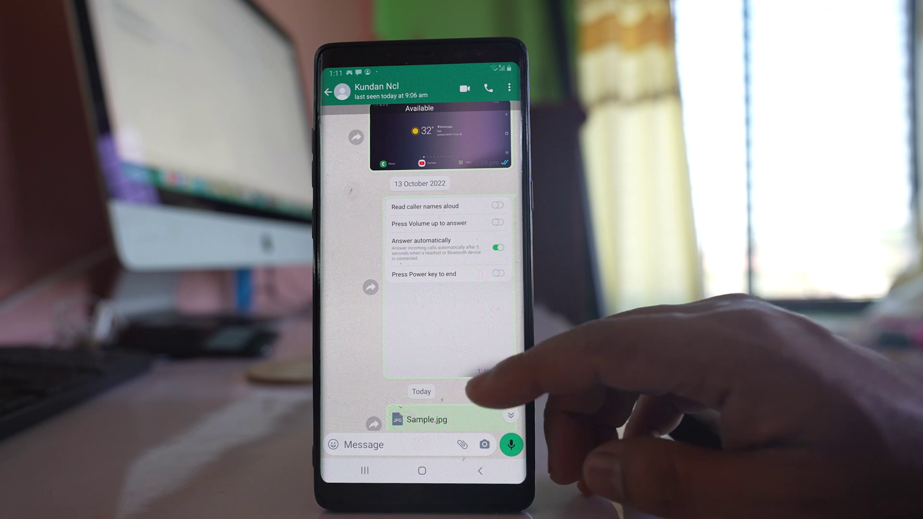
pyautogui.scroll(-3)
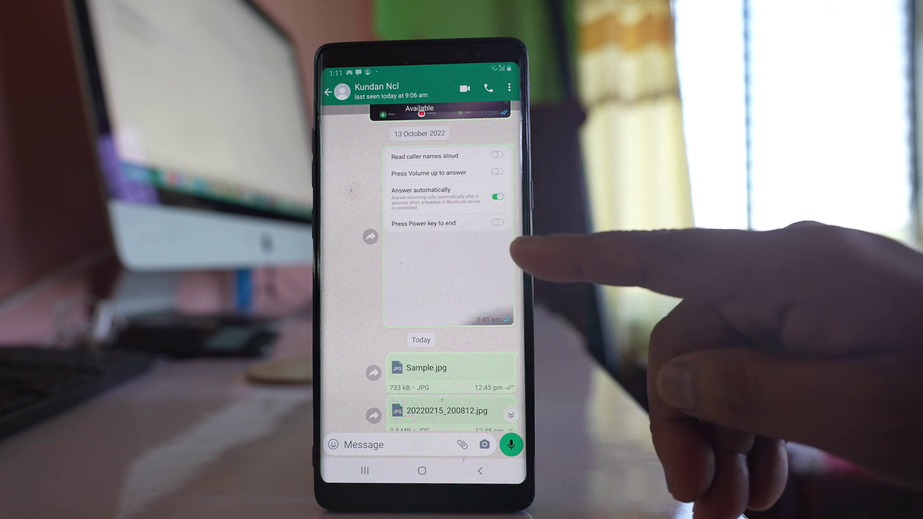
pyautogui.scroll(-3)
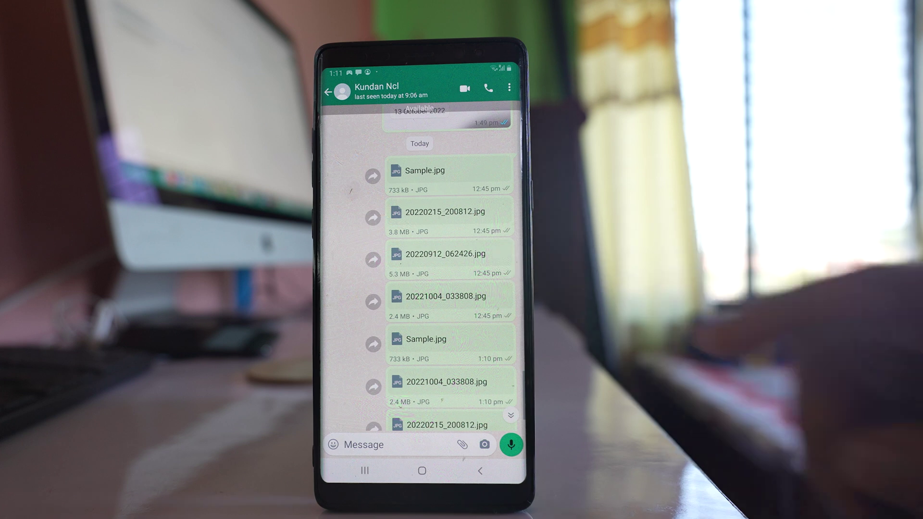